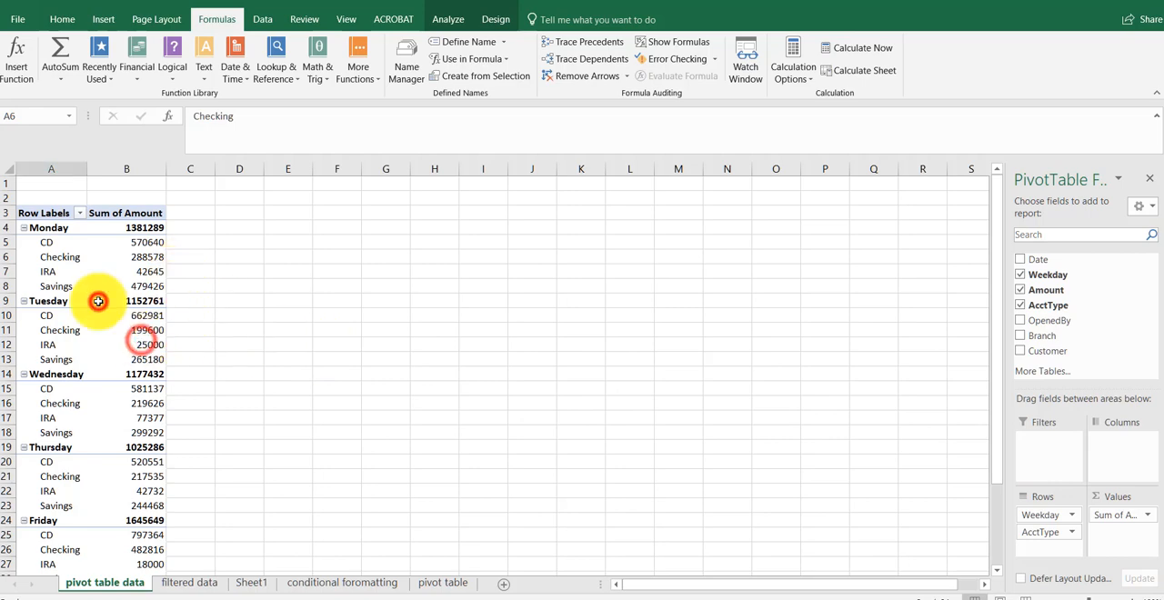
- Select the Tuesday total in the pivot table, then view the filtered data sheet's 401k rows
left_click(127, 300)
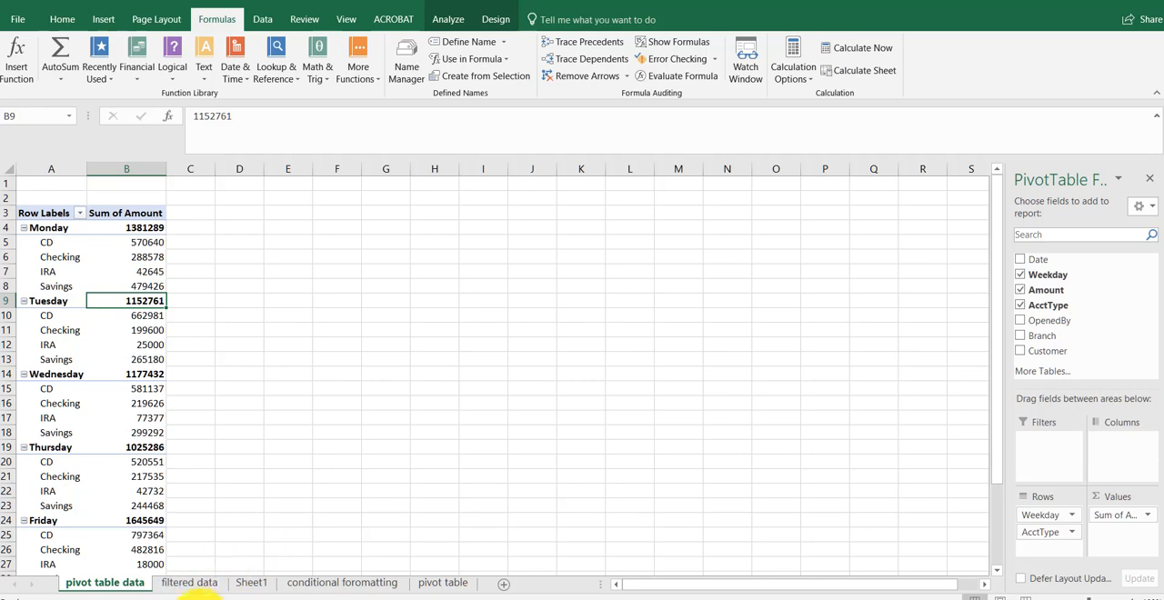
left_click(189, 583)
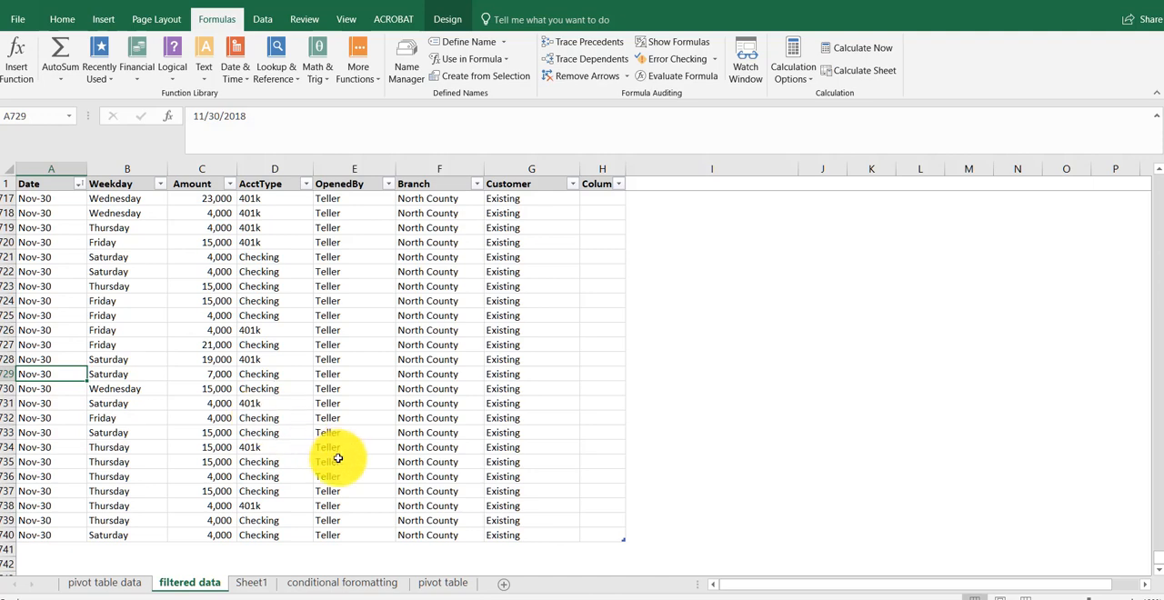
mouse_move(287, 557)
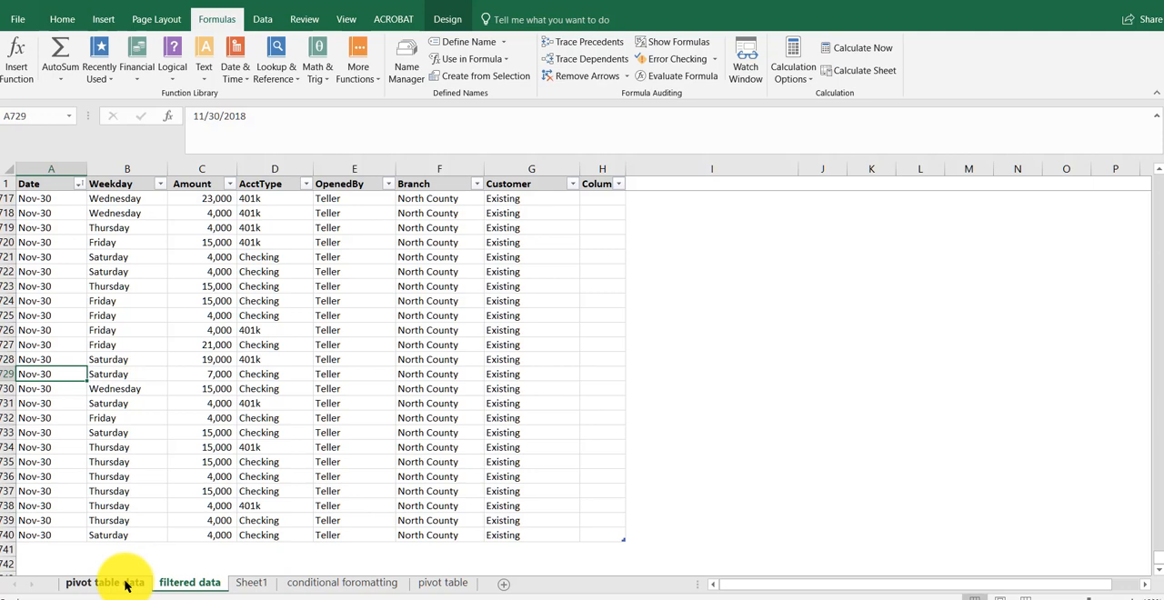
- Refresh the pivot table on 'pivot table data' to pull in the new 401k rows
left_click(105, 582)
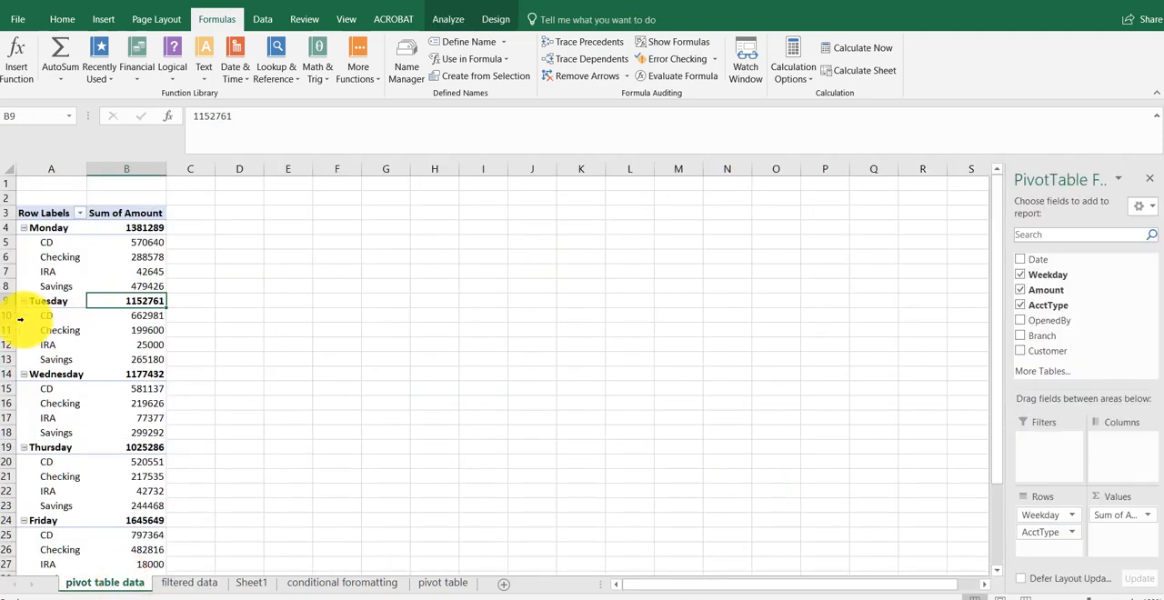
left_click(126, 271)
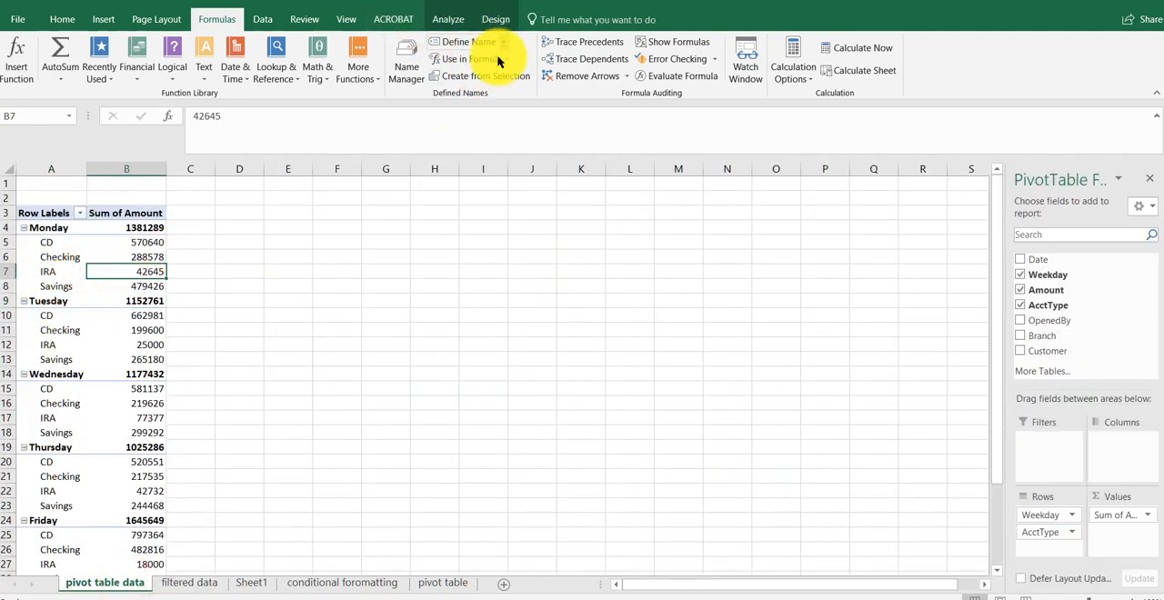
left_click(448, 19)
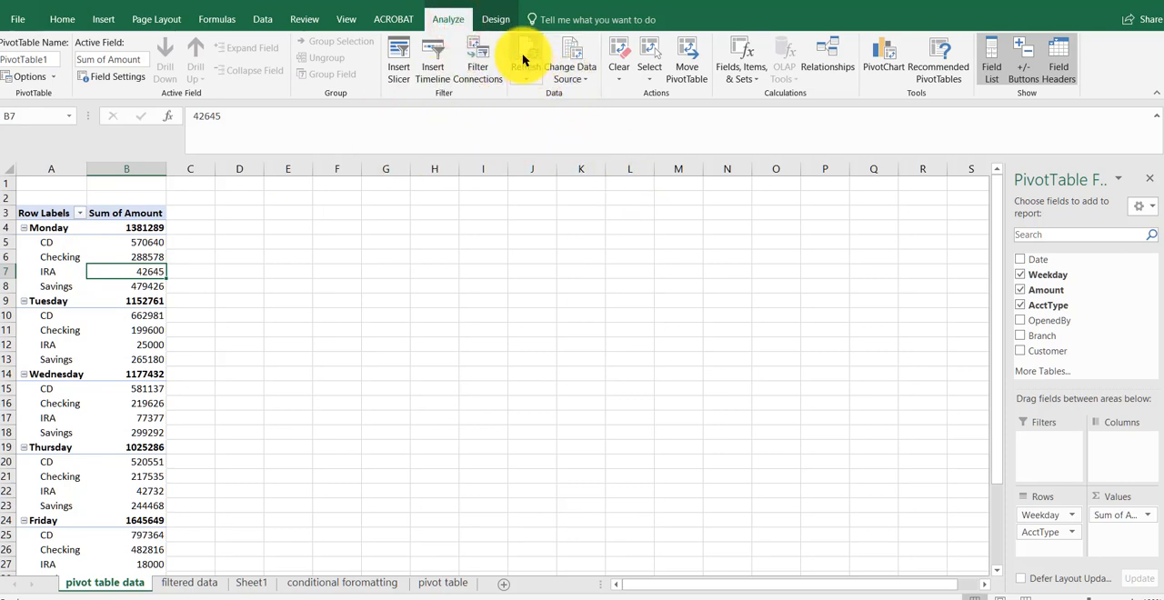
left_click(525, 55)
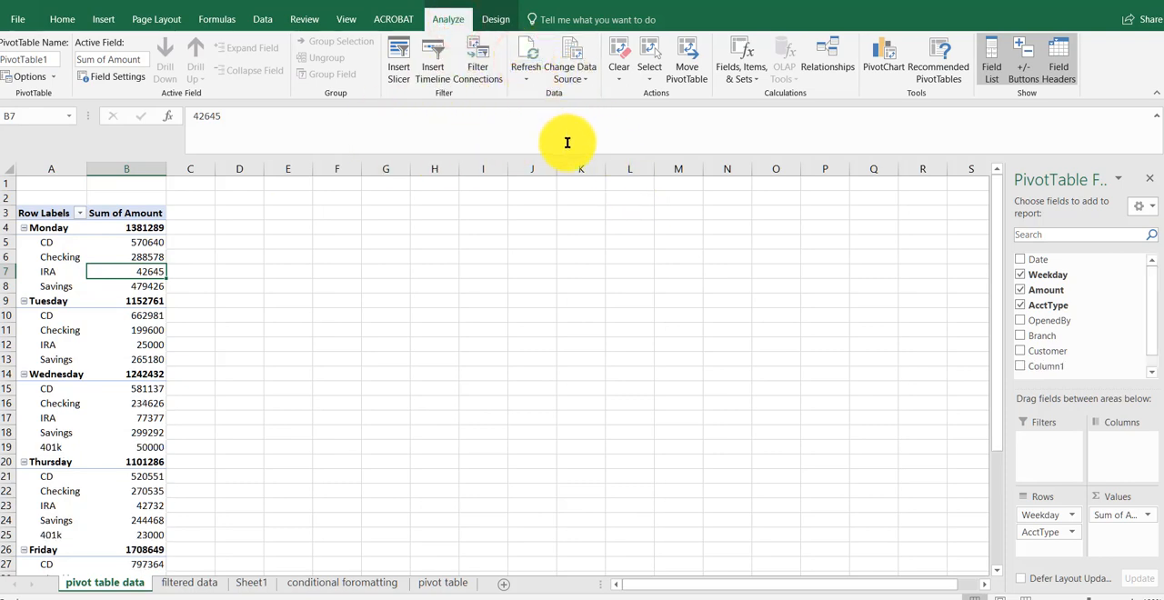
mouse_move(568, 150)
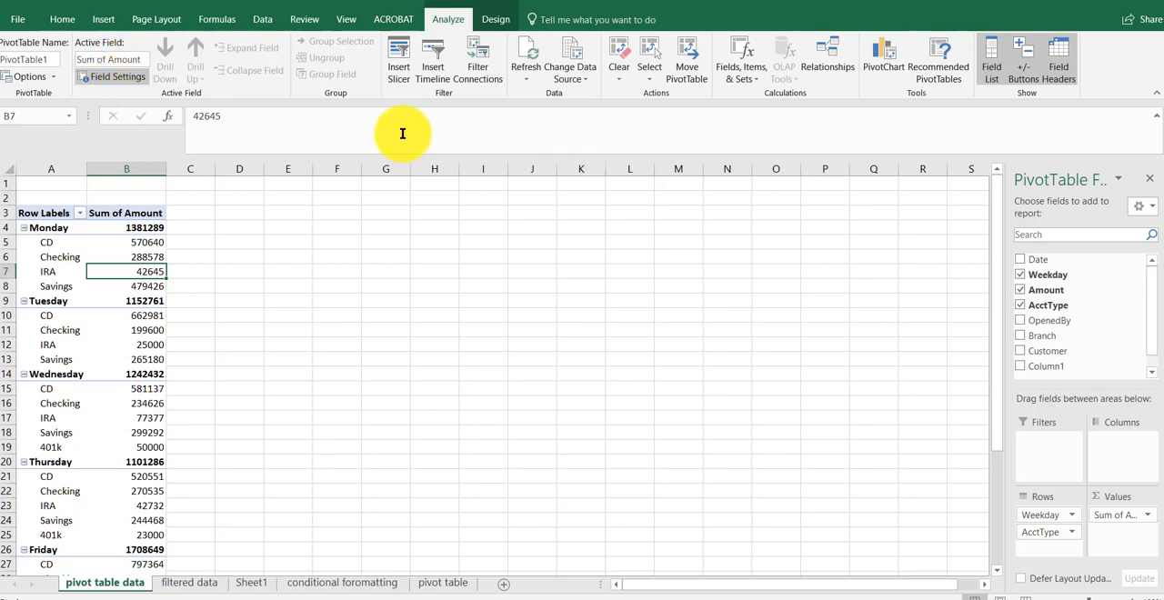
mouse_move(623, 195)
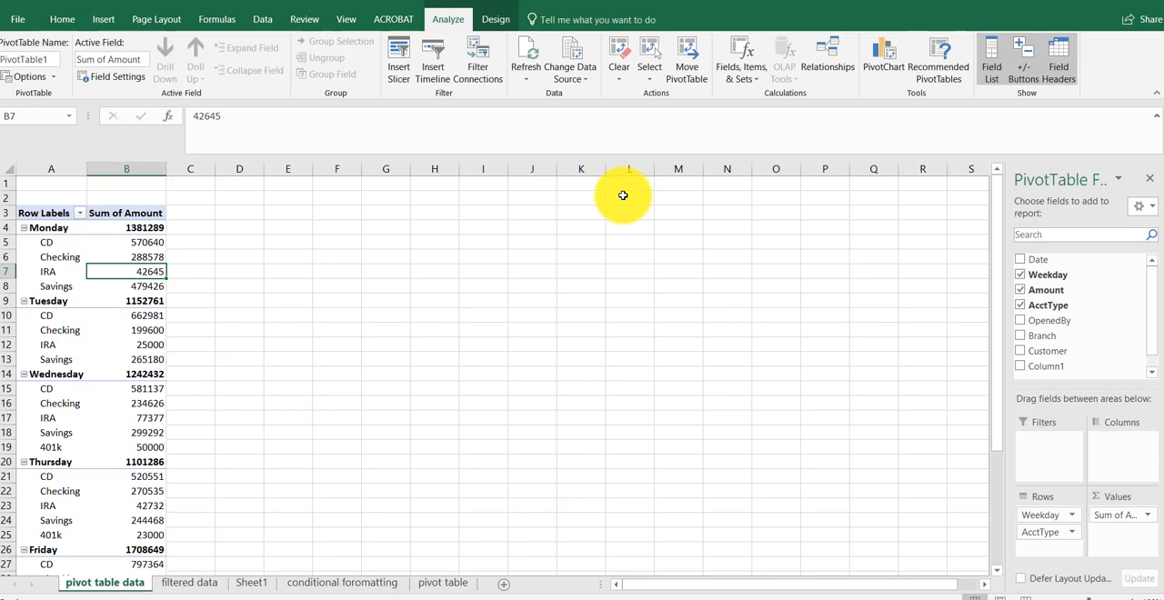
mouse_move(698, 116)
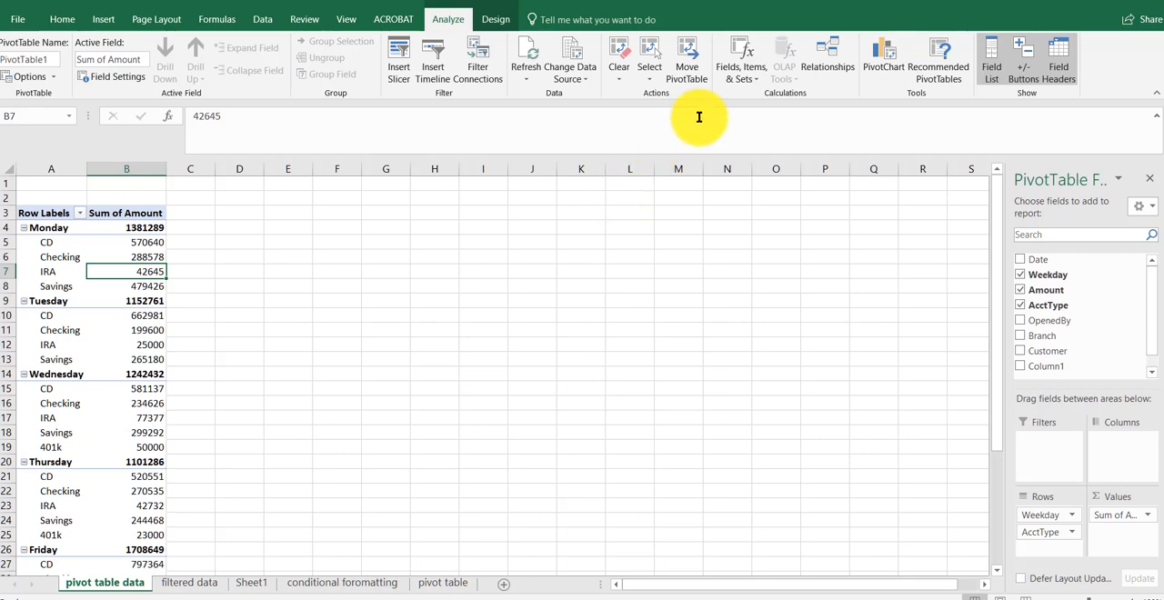
mouse_move(823, 38)
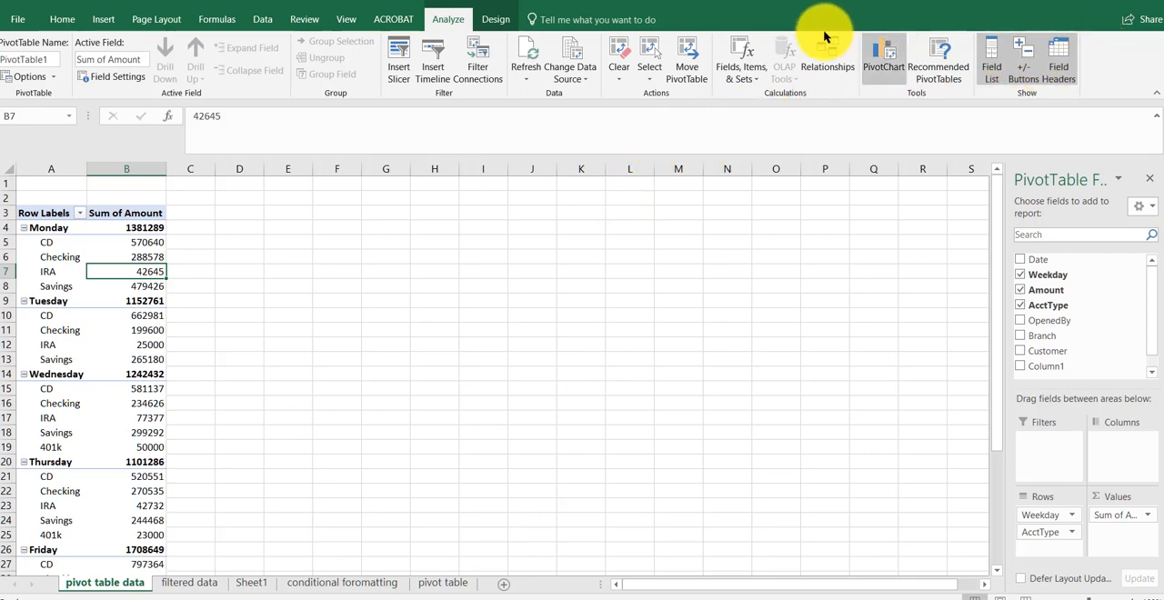
mouse_move(932, 281)
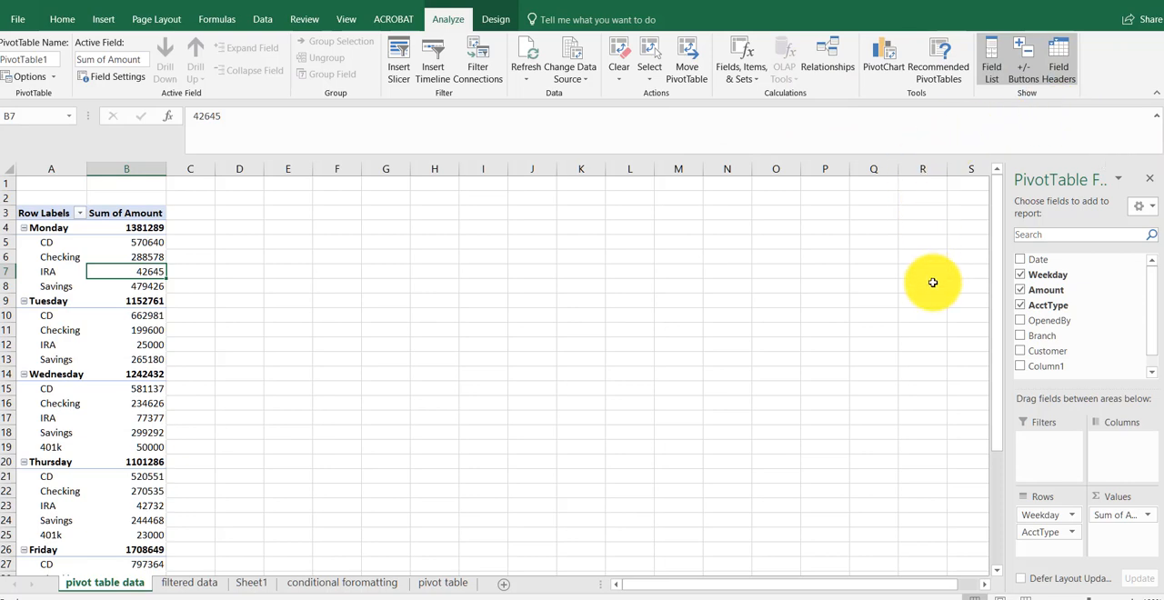
mouse_move(245, 536)
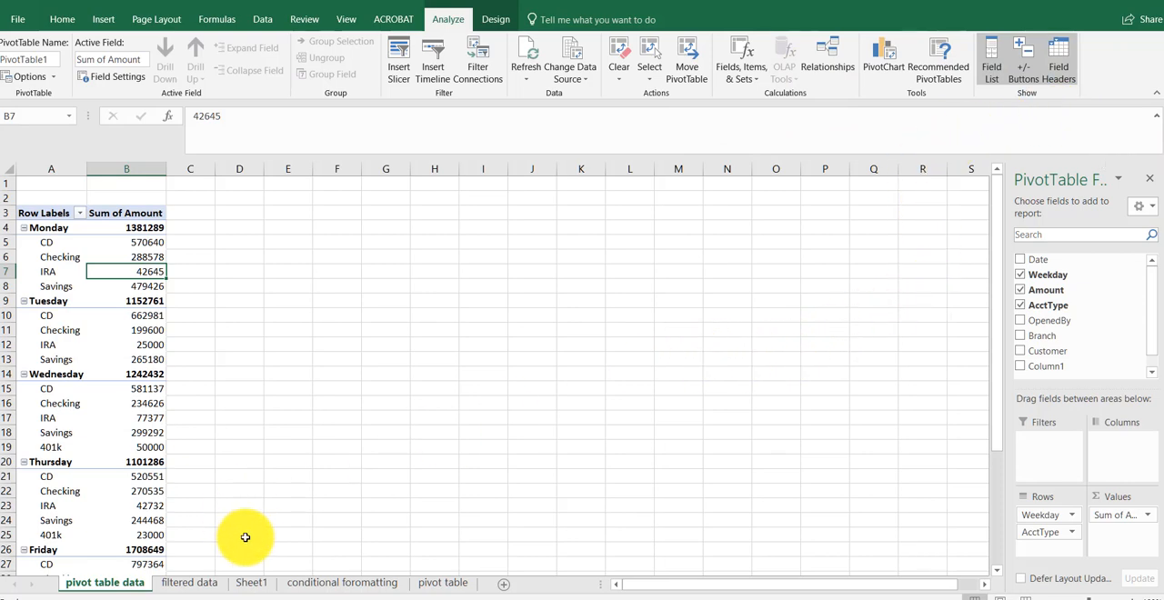
- On the filtered data sheet, review the workbook's table and slicer names in Name Manager
left_click(189, 581)
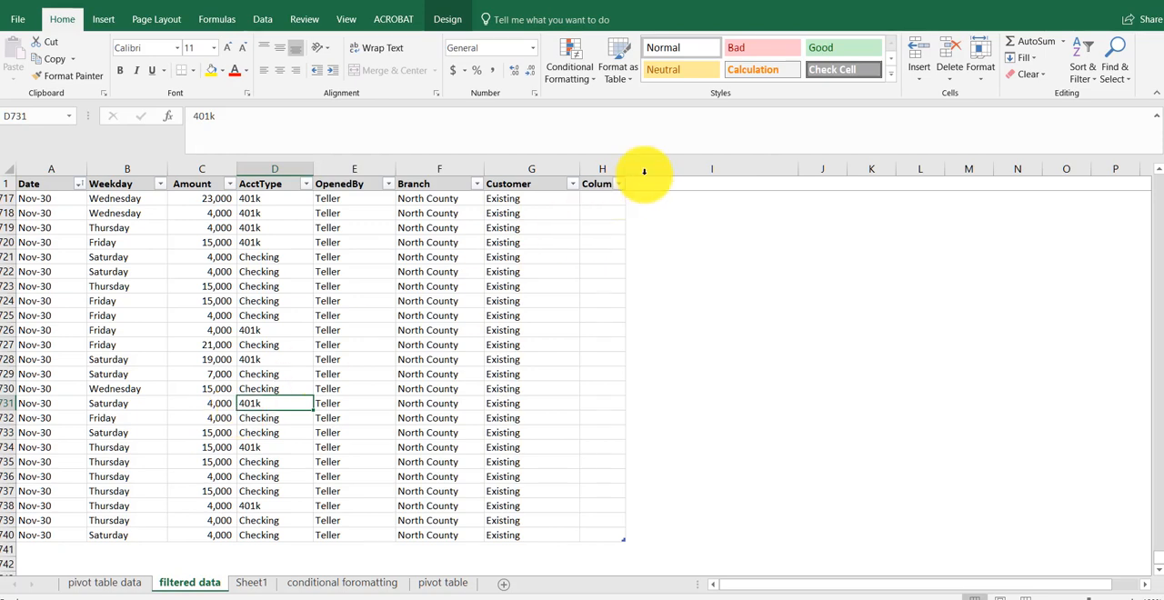
mouse_move(555, 267)
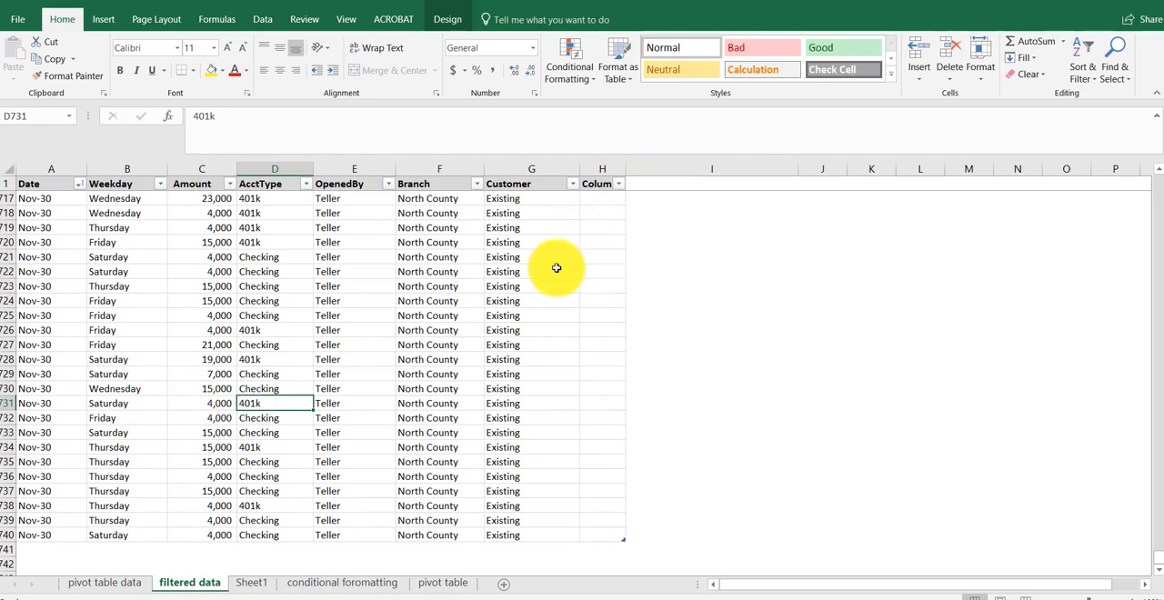
mouse_move(216, 18)
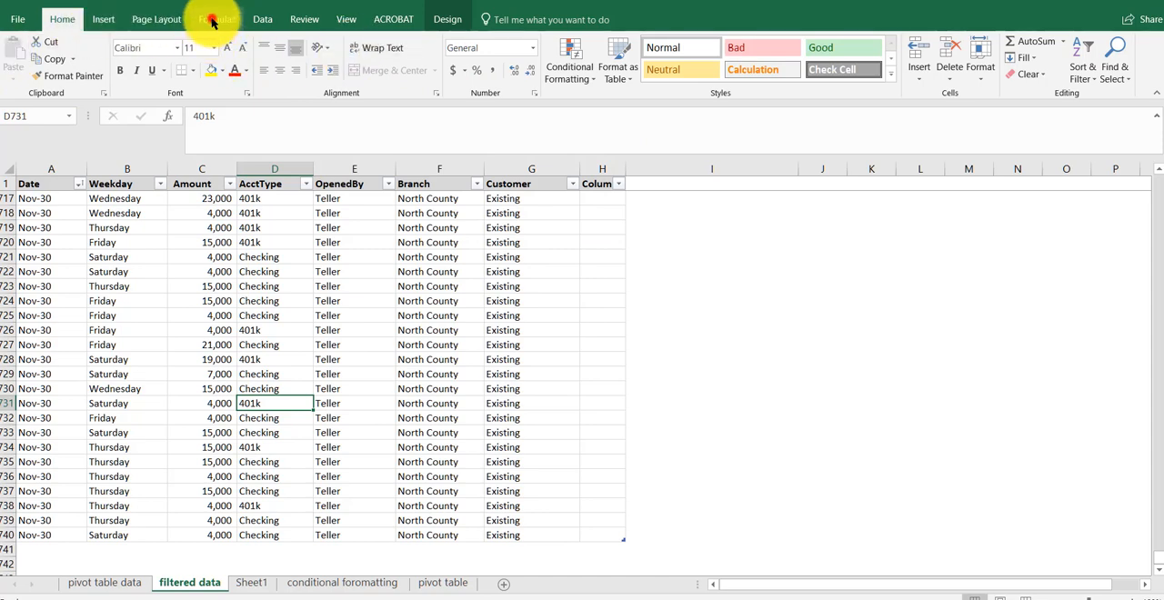
left_click(405, 57)
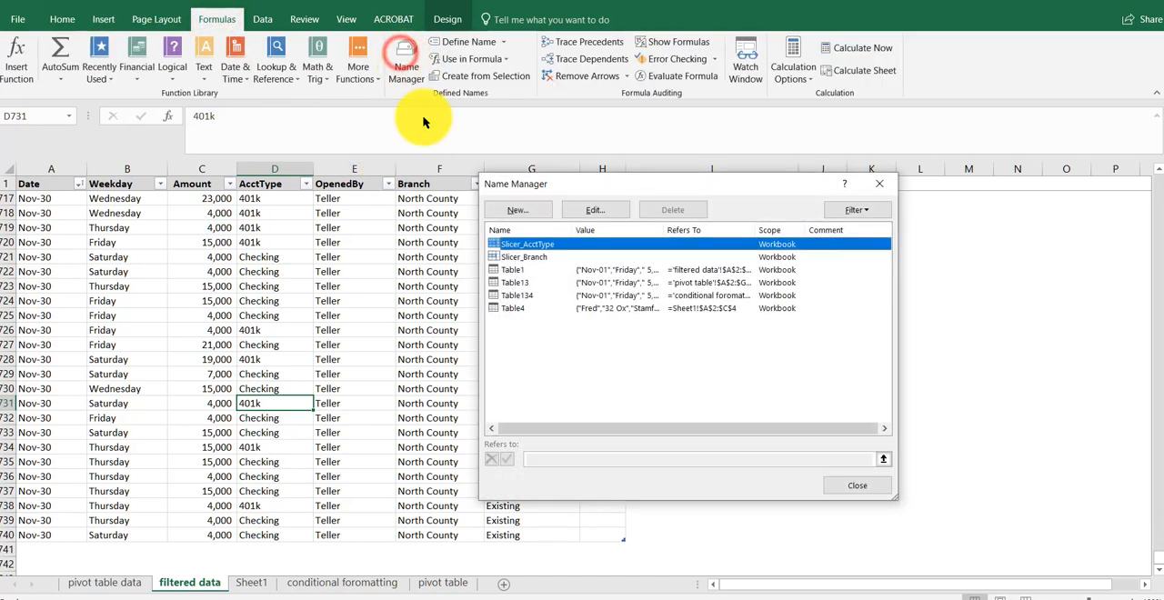
left_click(514, 269)
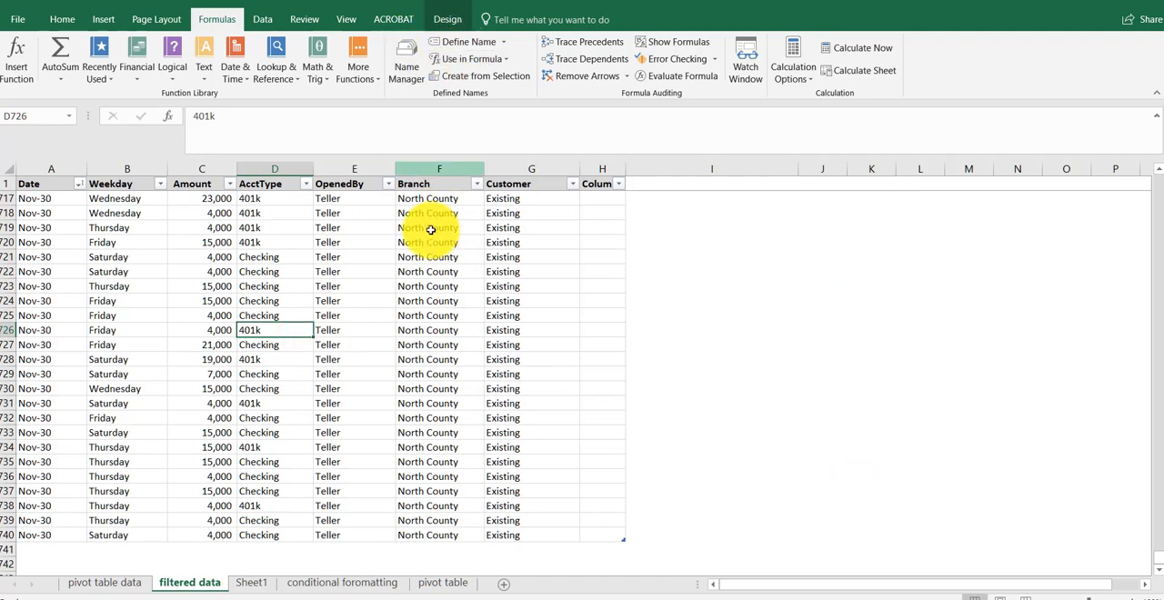
- Convert the filtered data table to a normal range, confirming with Yes
left_click(448, 18)
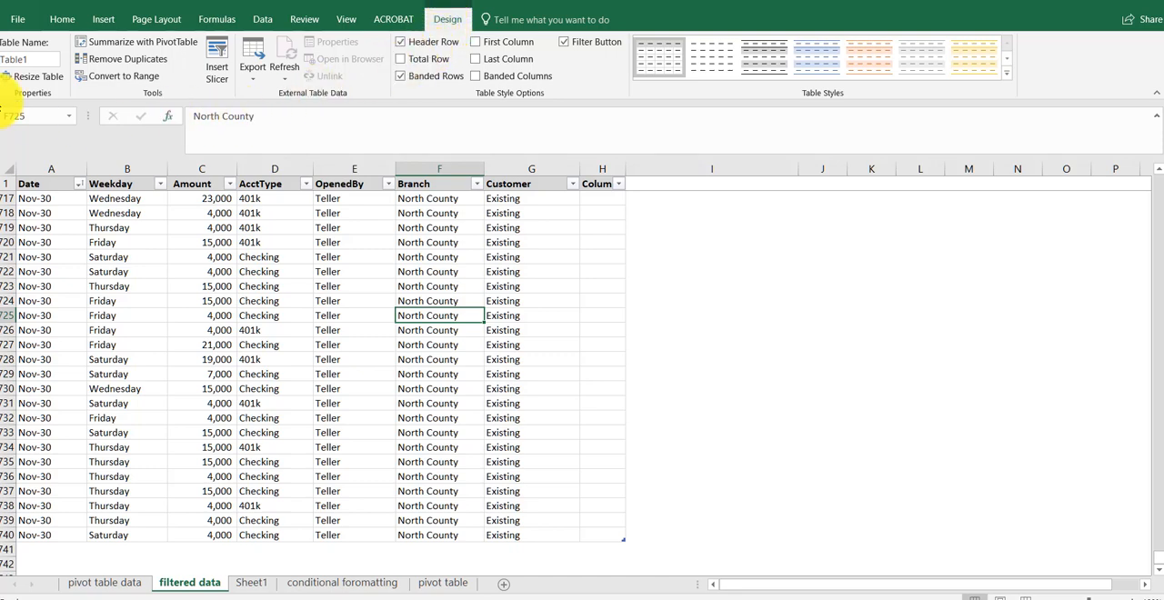
left_click(127, 75)
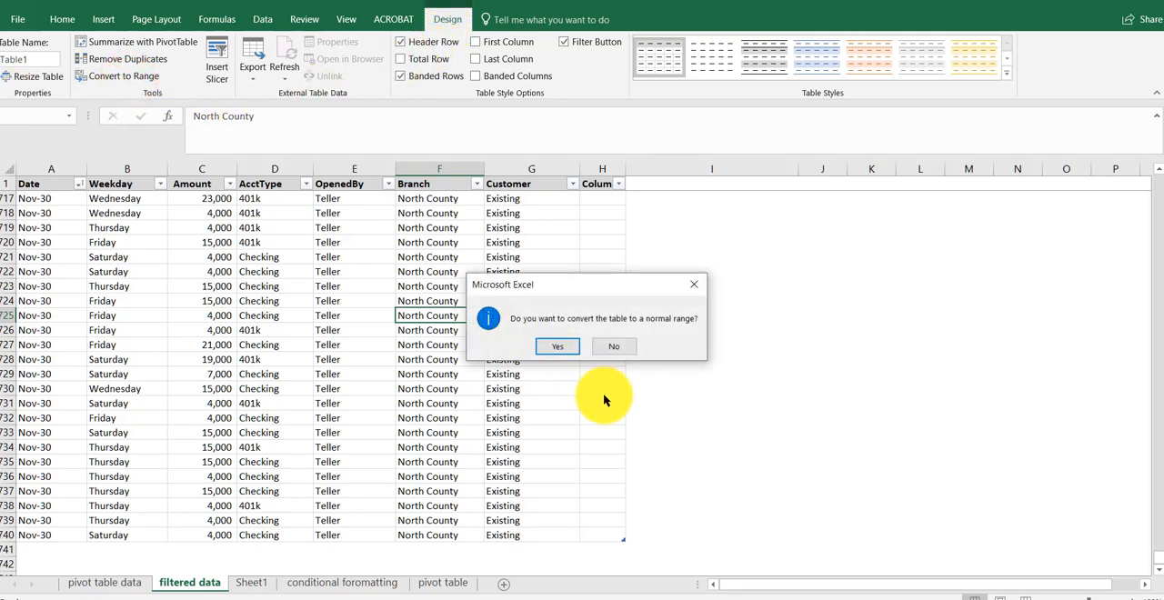
left_click(556, 346)
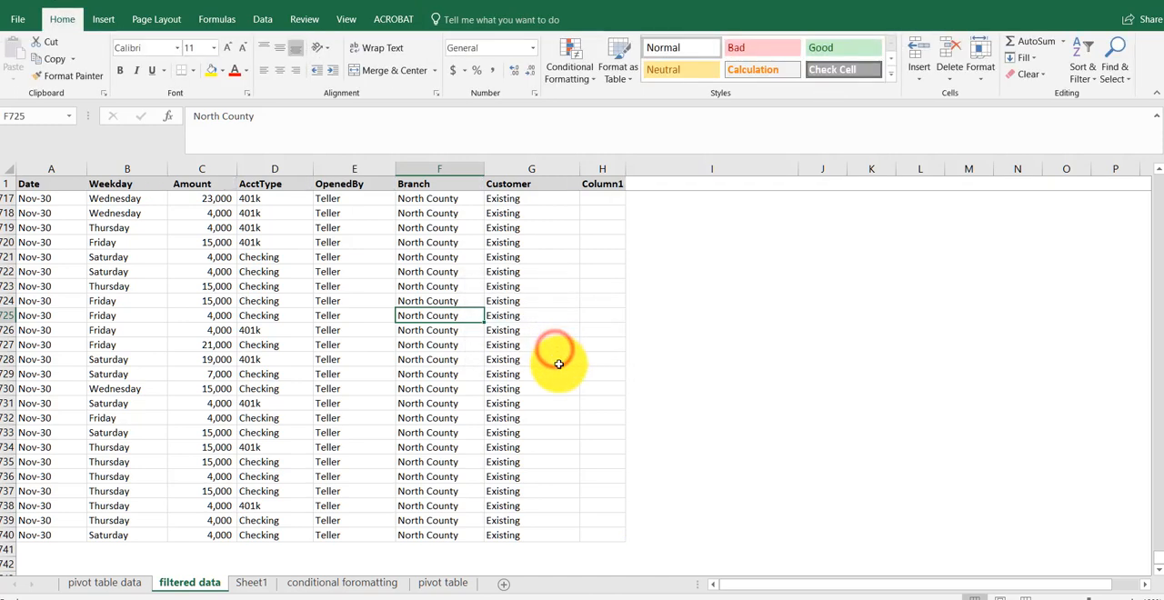
mouse_move(364, 354)
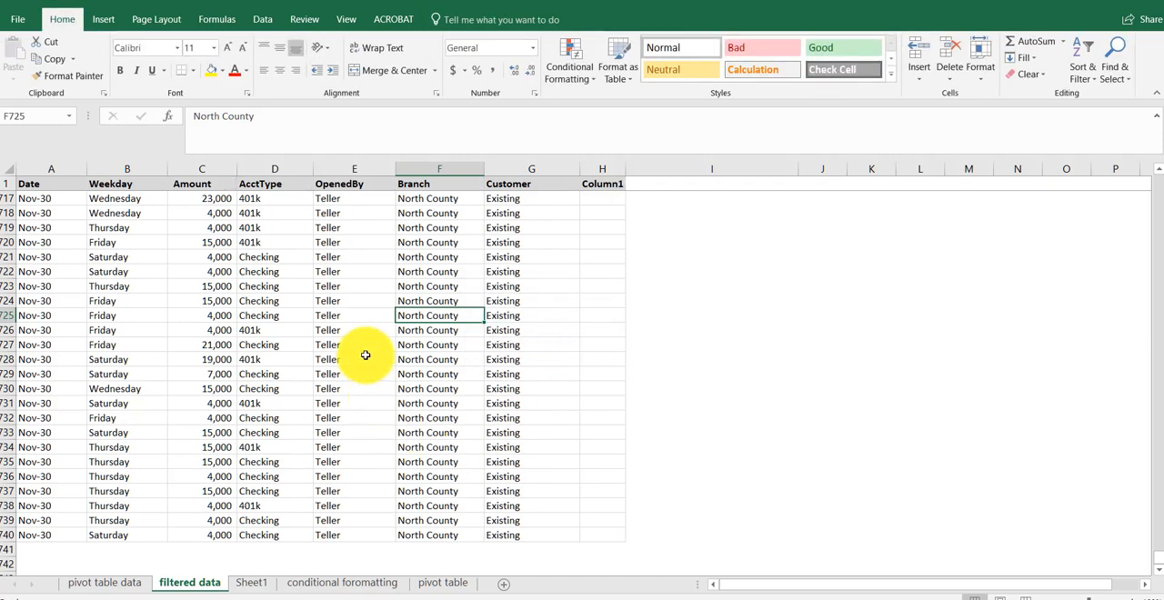
- Return to the pivot table sheet and open the Change Data Source options
left_click(104, 582)
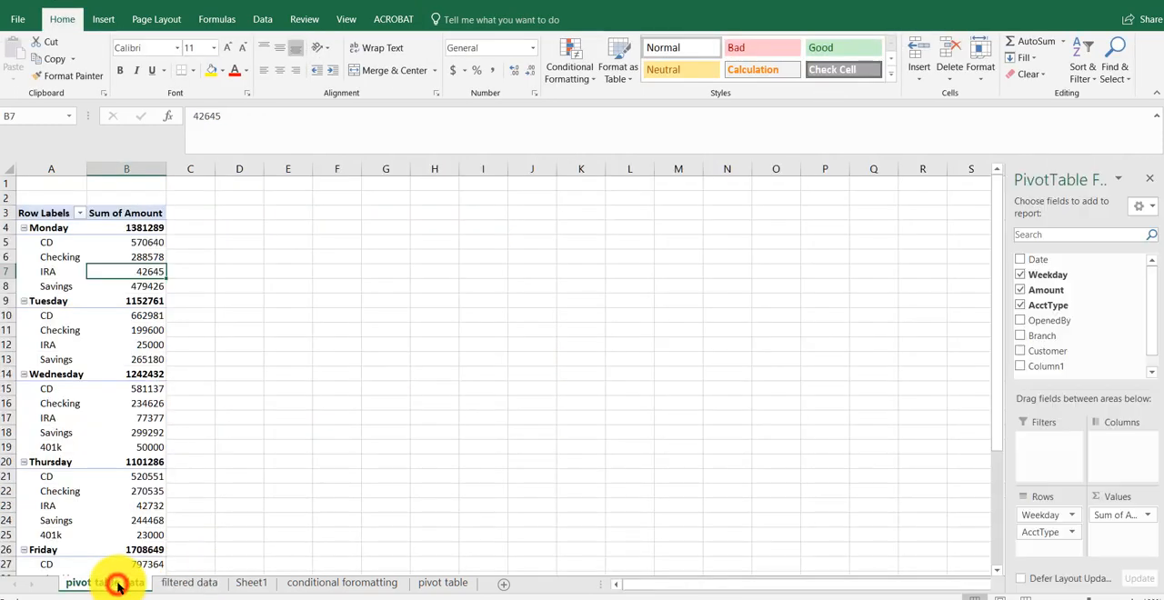
left_click(104, 582)
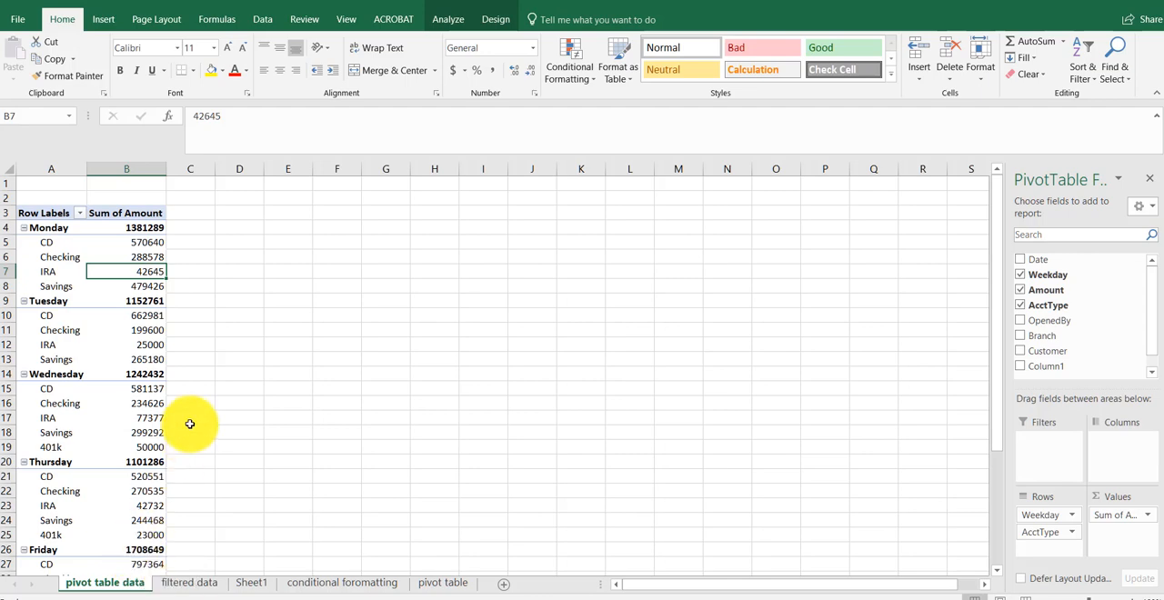
left_click(447, 19)
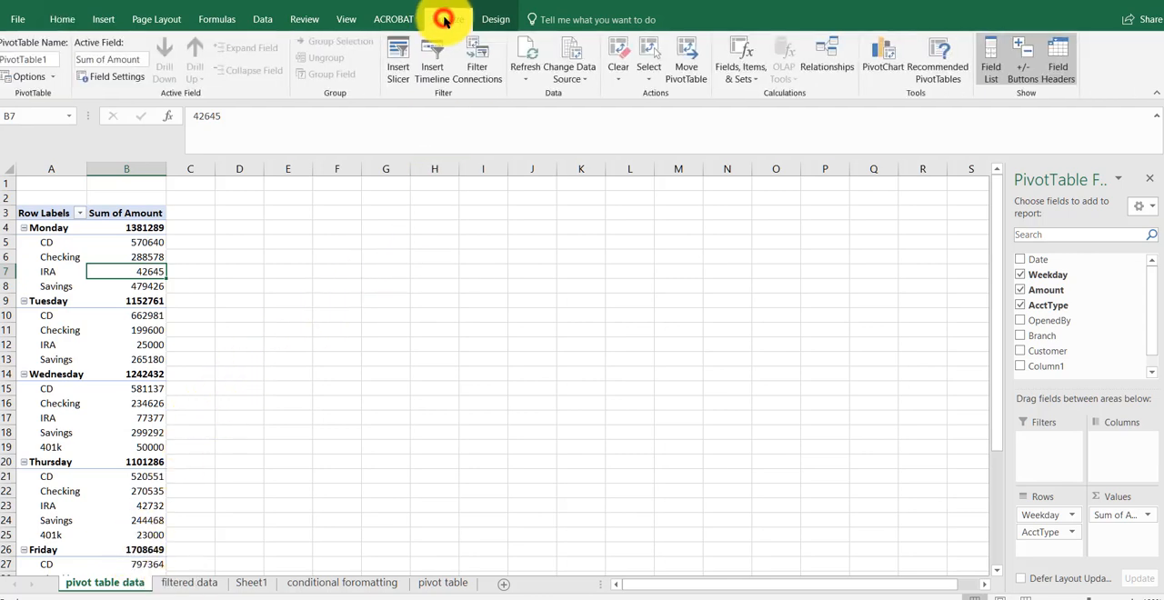
mouse_move(692, 304)
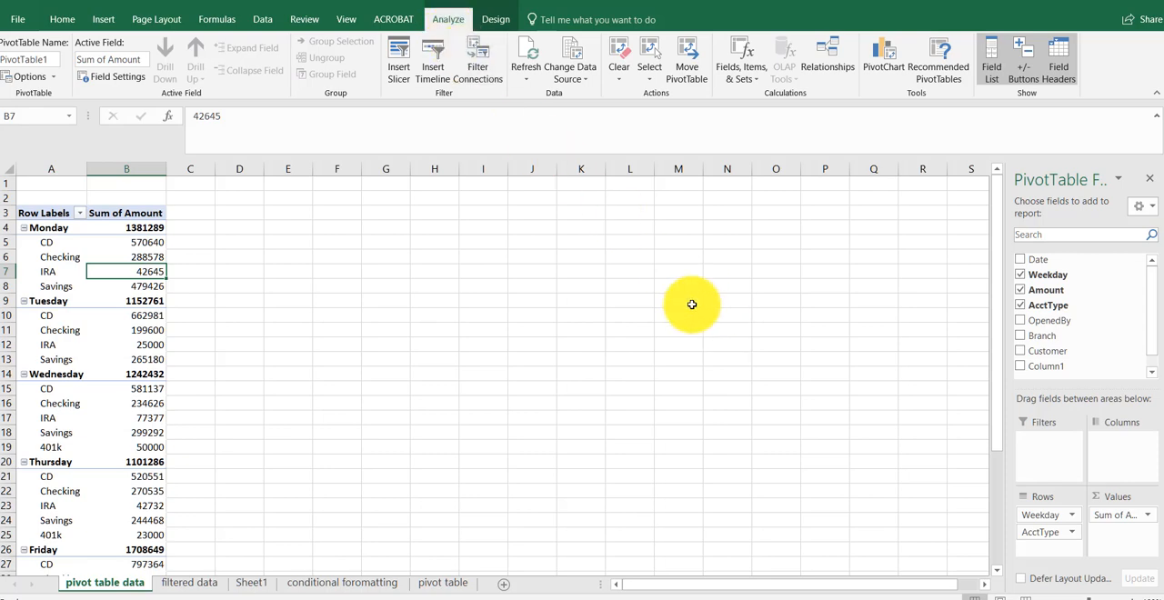
left_click(569, 59)
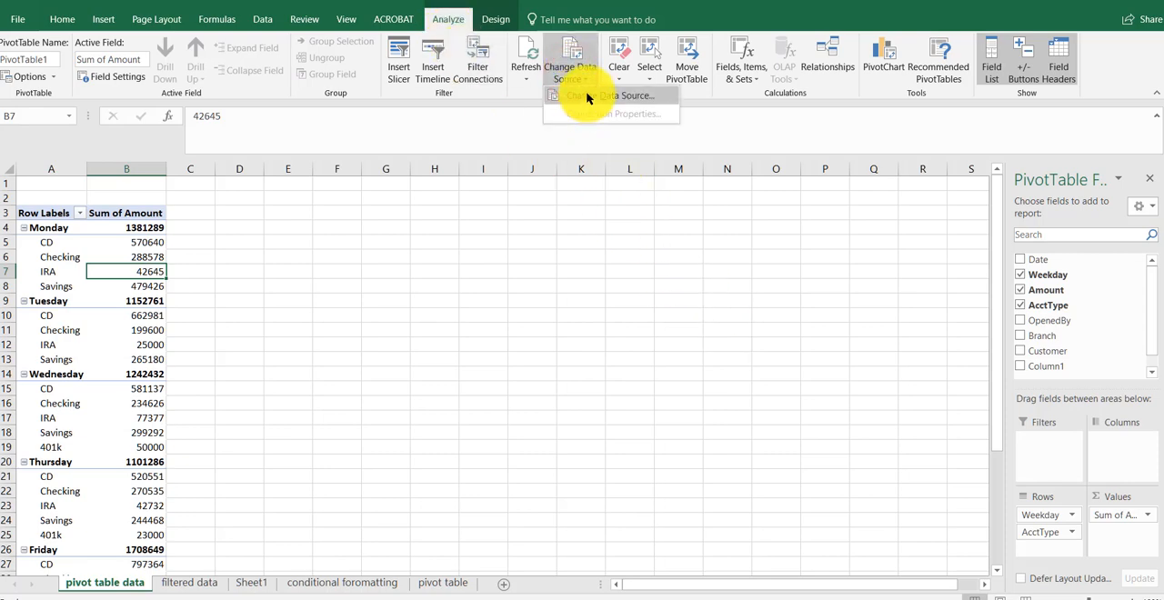
- Set the pivot table's source range to 'filtered data'!$A$1:$H$740
left_click(618, 96)
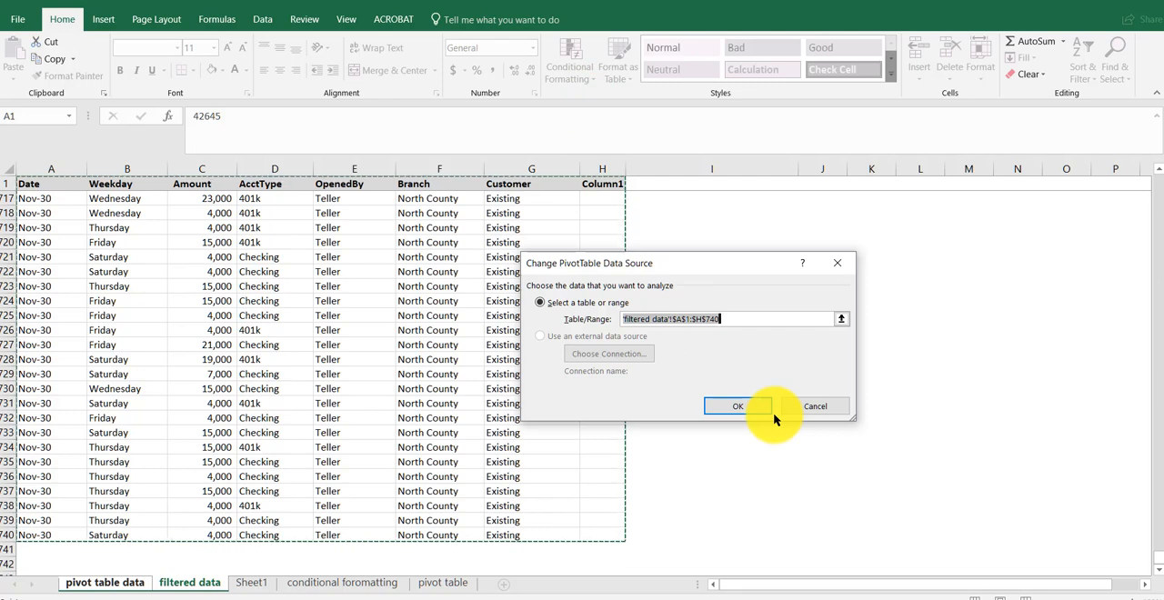
mouse_move(778, 418)
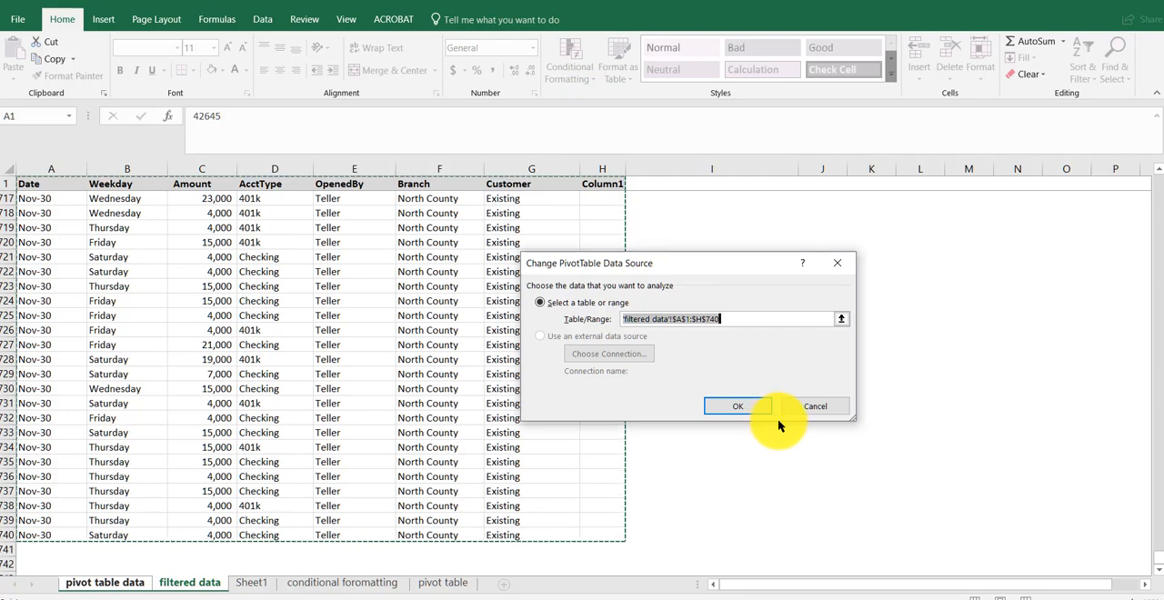
mouse_move(553, 446)
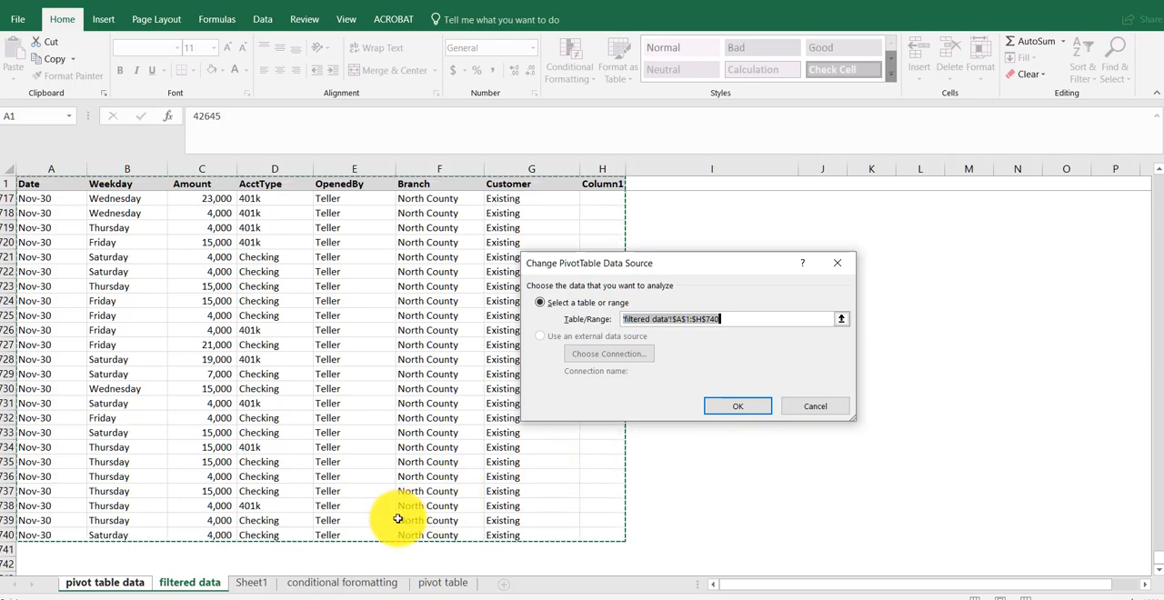
mouse_move(806, 336)
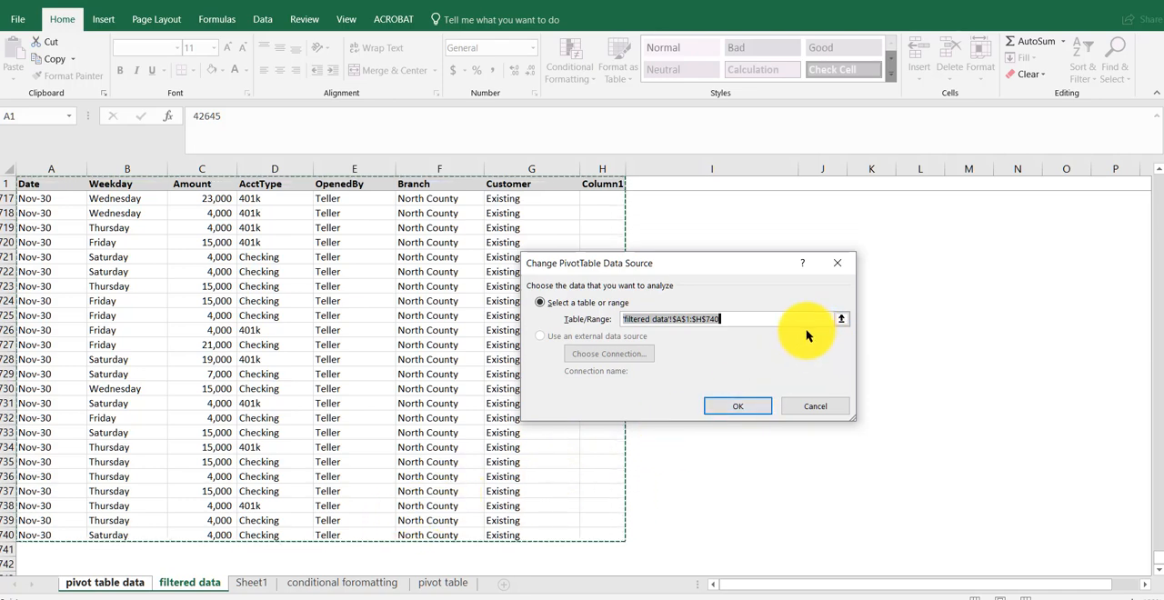
mouse_move(796, 343)
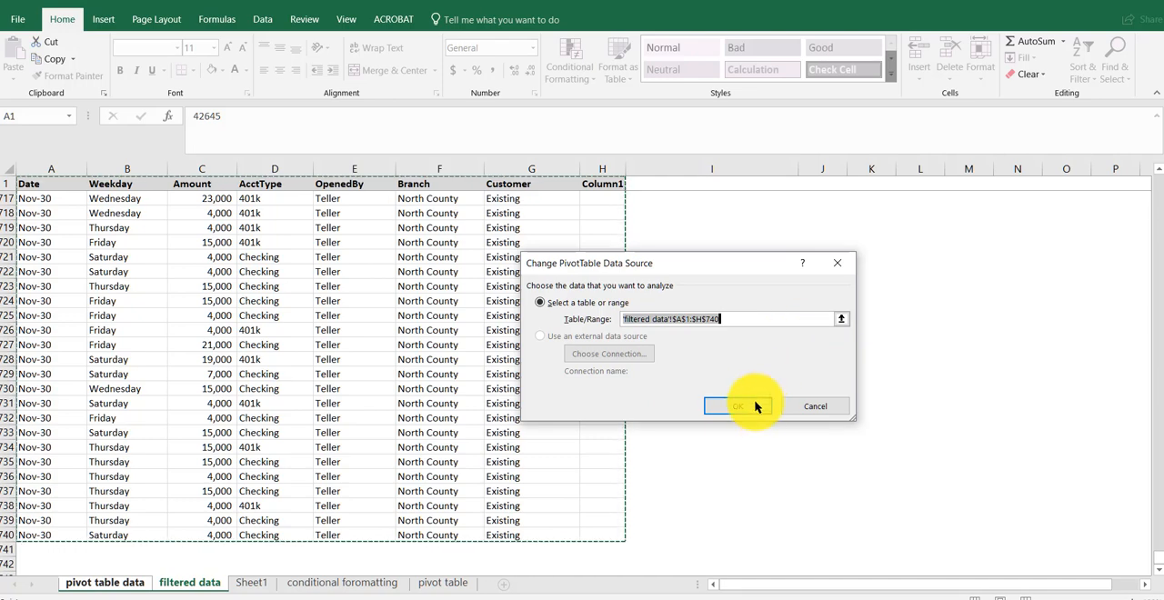
mouse_move(768, 420)
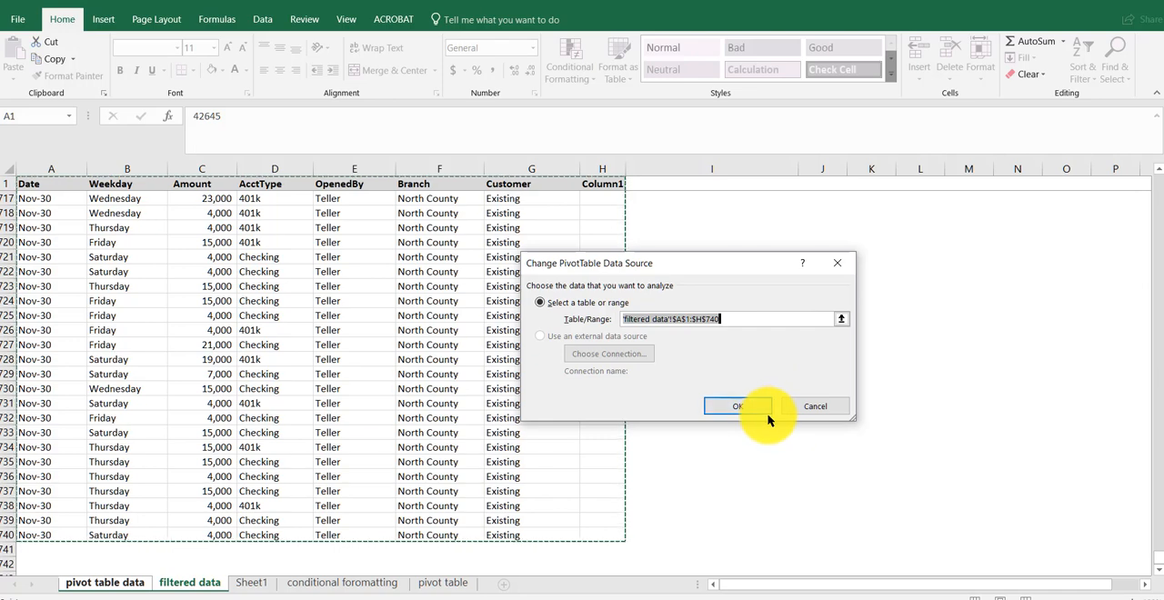
mouse_move(719, 336)
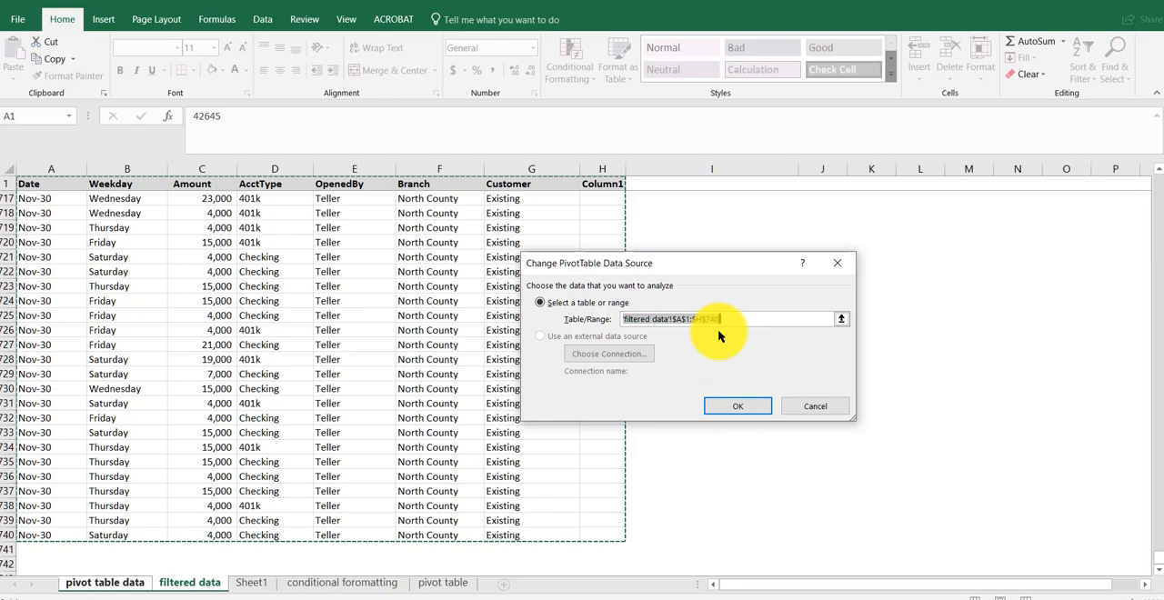
type("filtered data!$A$1:$H$740")
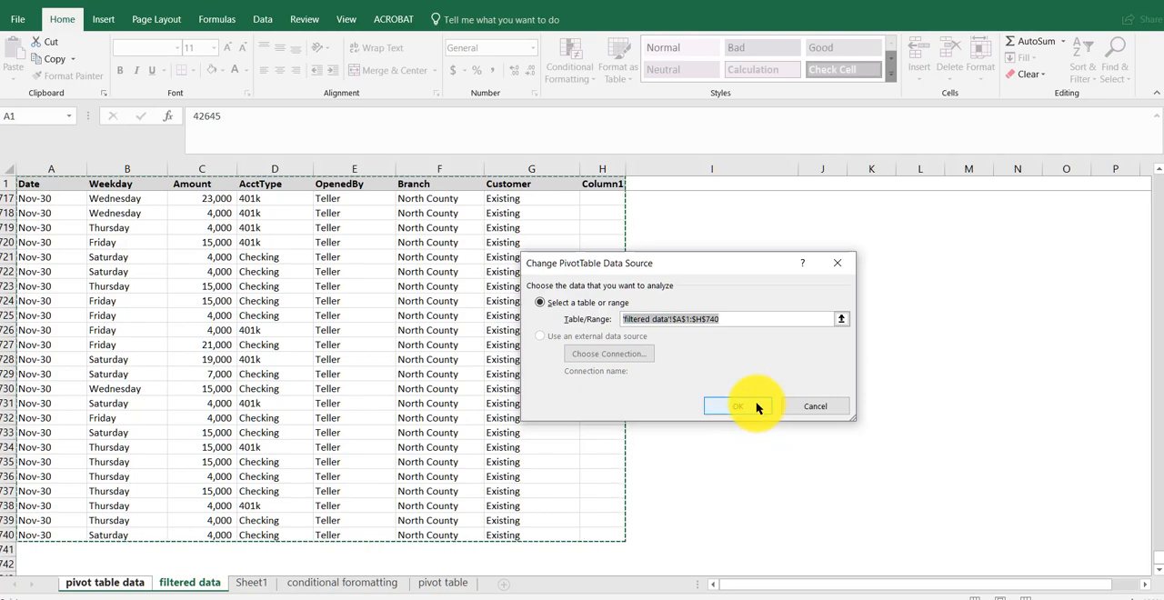
left_click(737, 406)
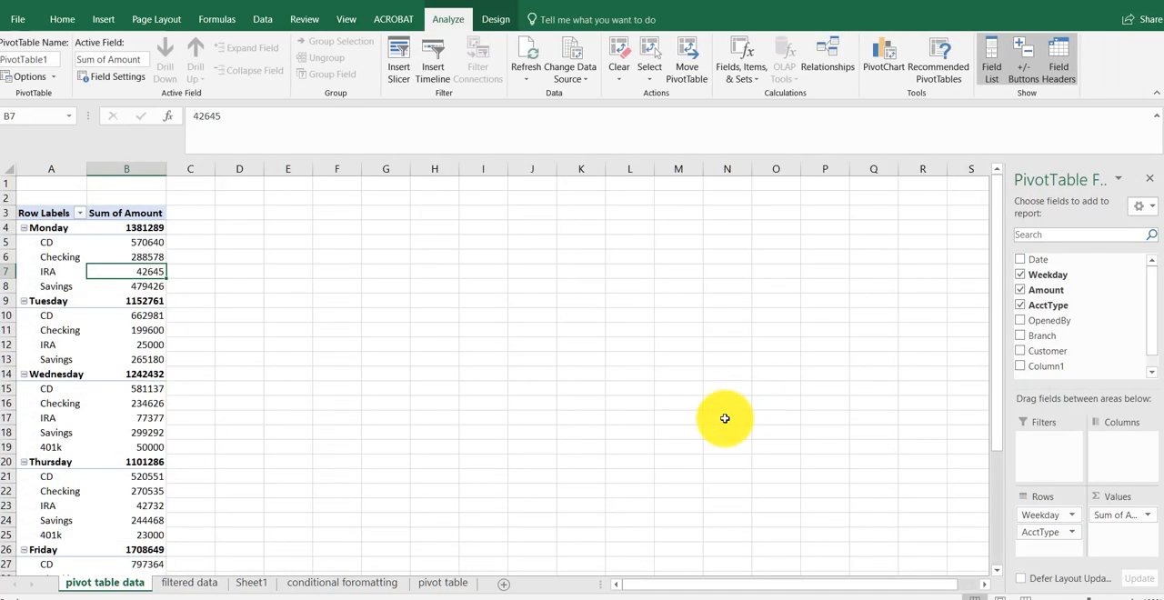
mouse_move(104, 280)
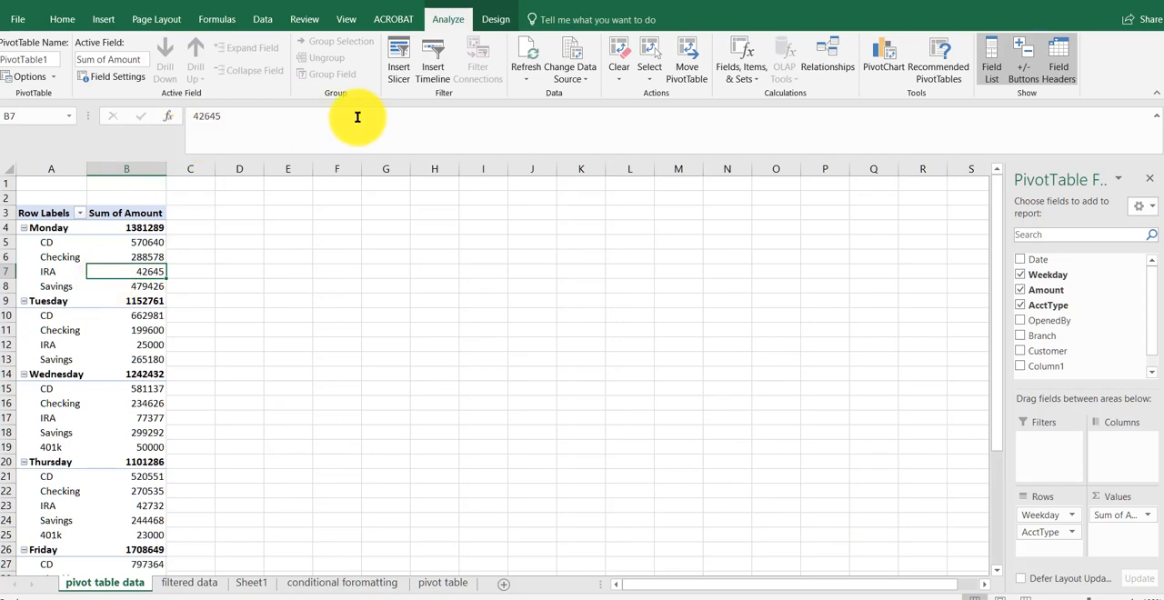
left_click(526, 54)
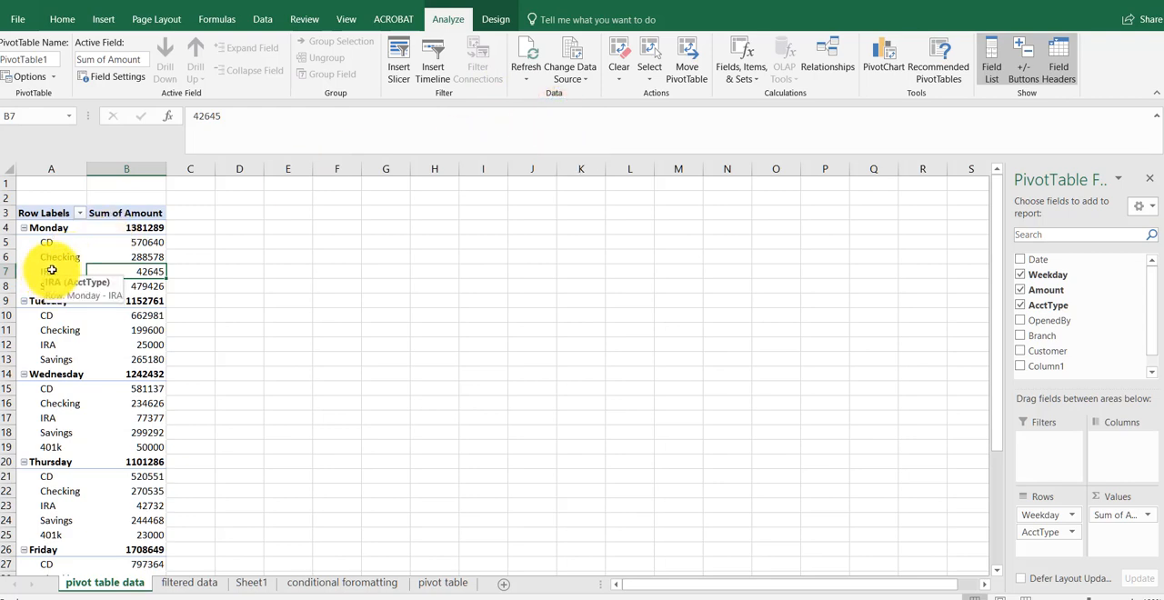
mouse_move(86, 350)
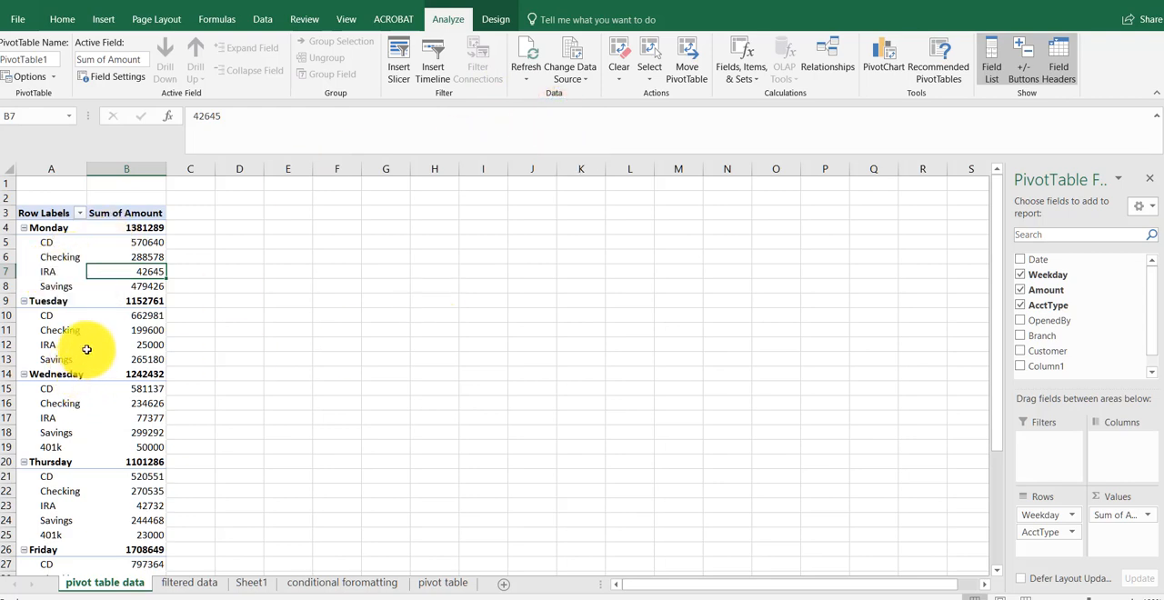
left_click(51, 447)
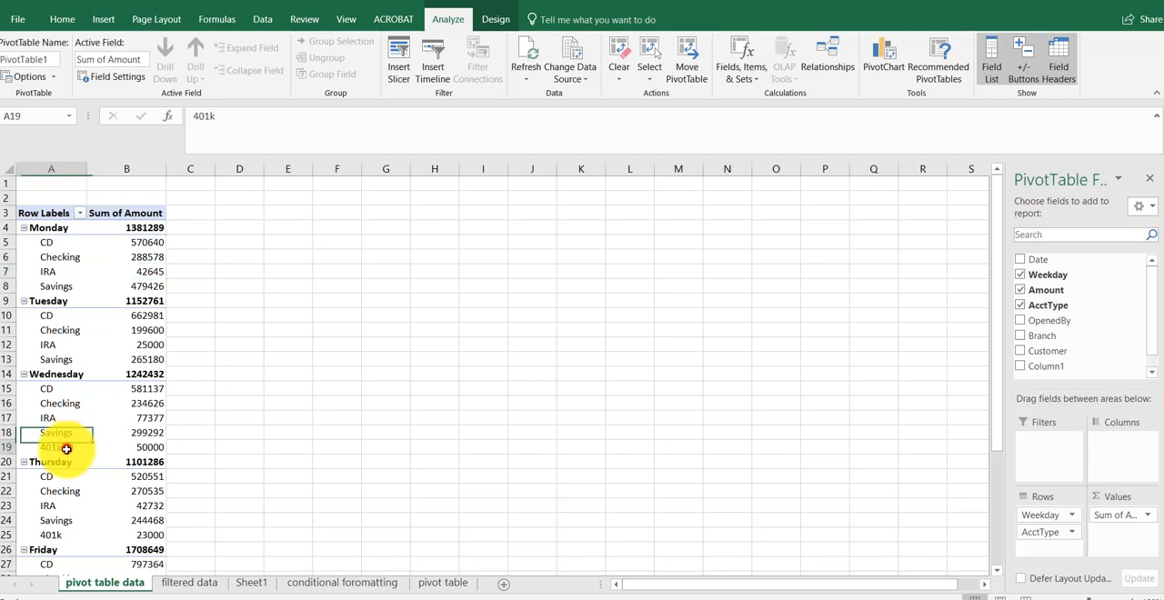
left_click(52, 446)
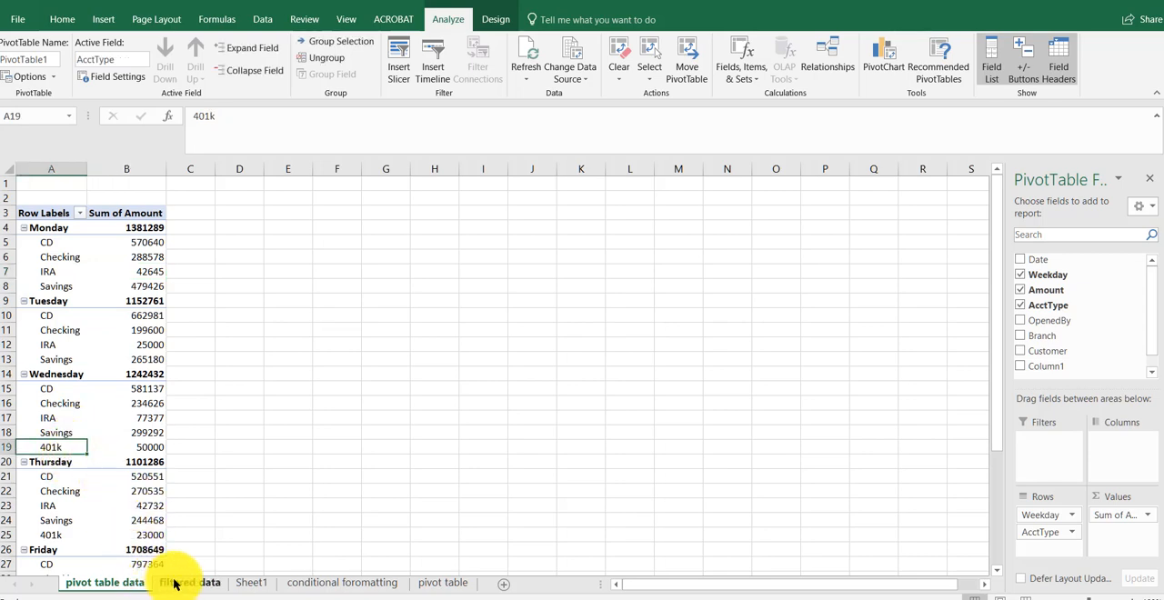
- Switch to the filtered data sheet to view its records down to row 740
left_click(189, 582)
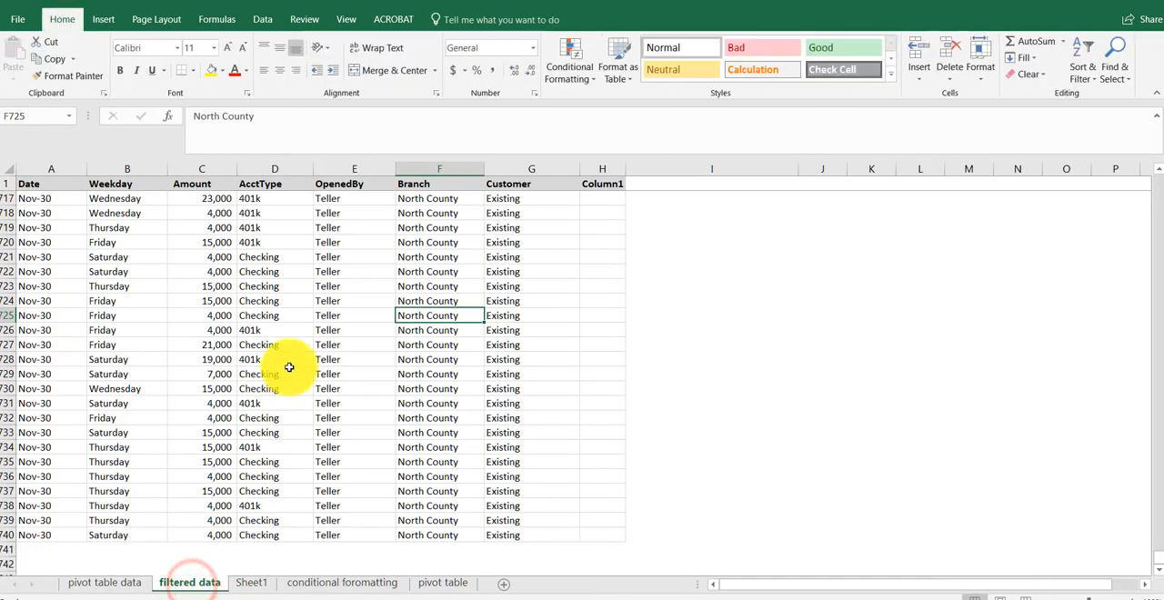
mouse_move(365, 296)
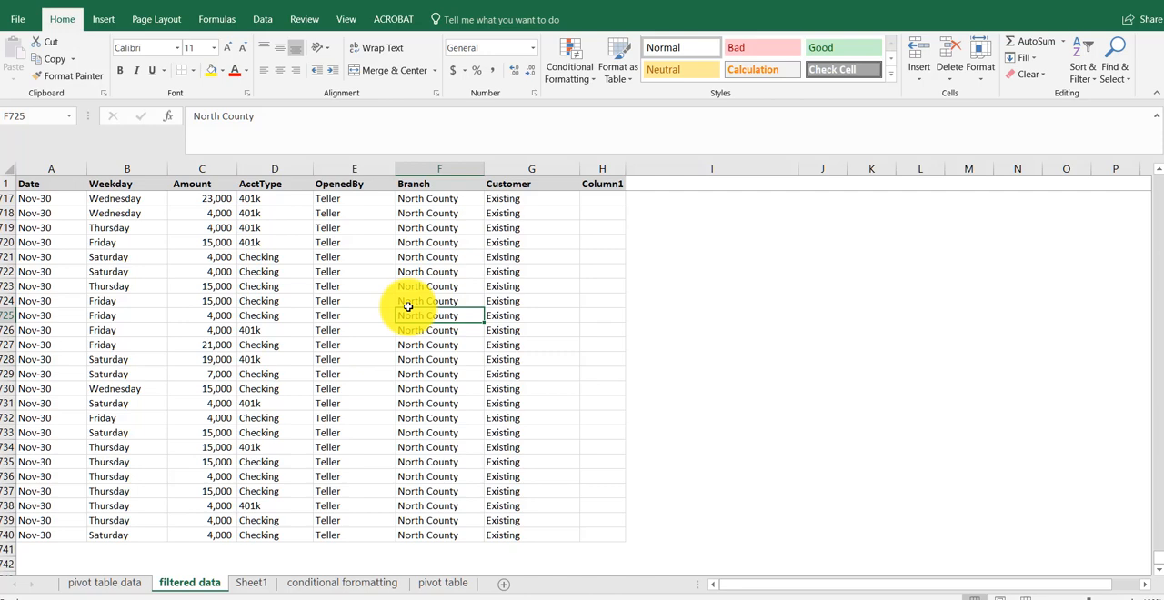
mouse_move(415, 280)
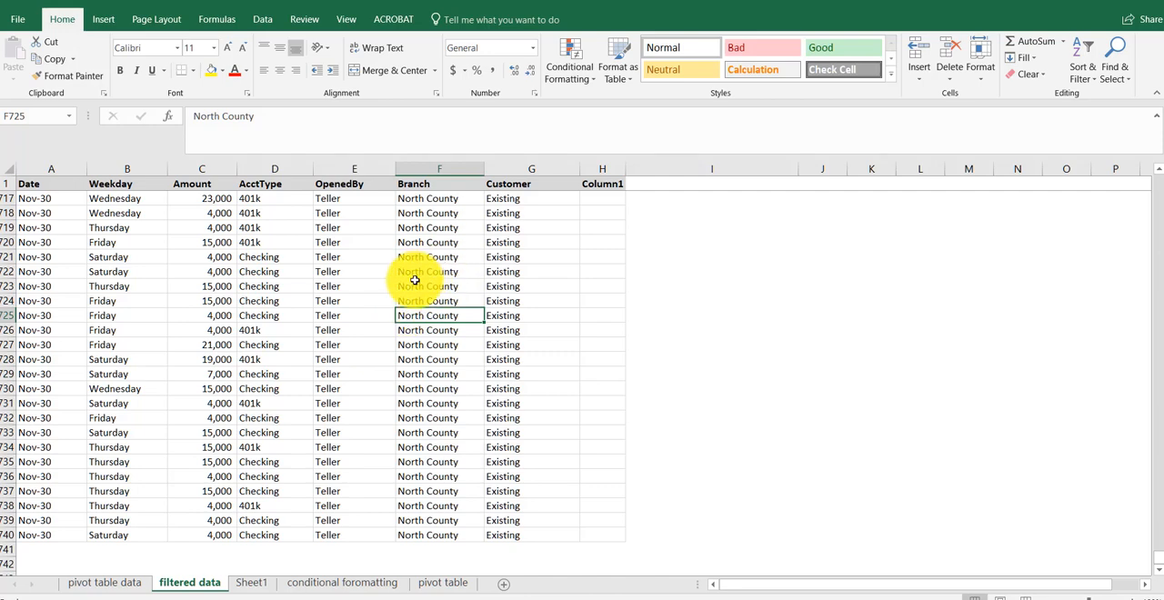